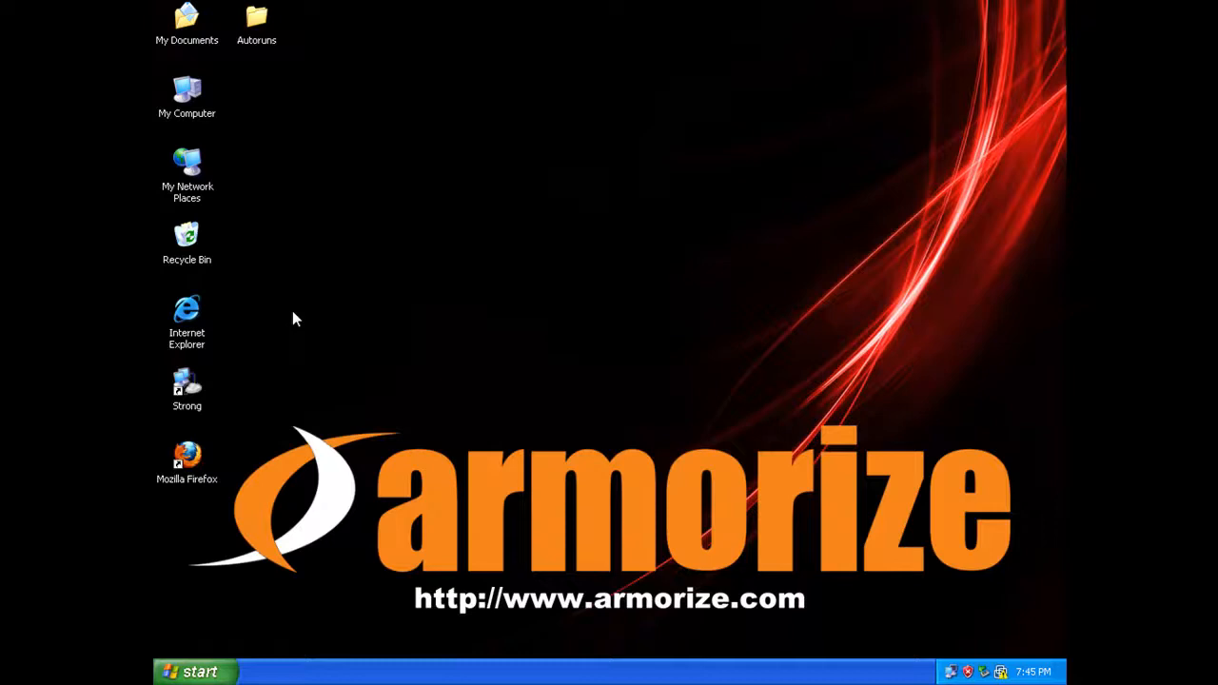
mouse_move(281, 324)
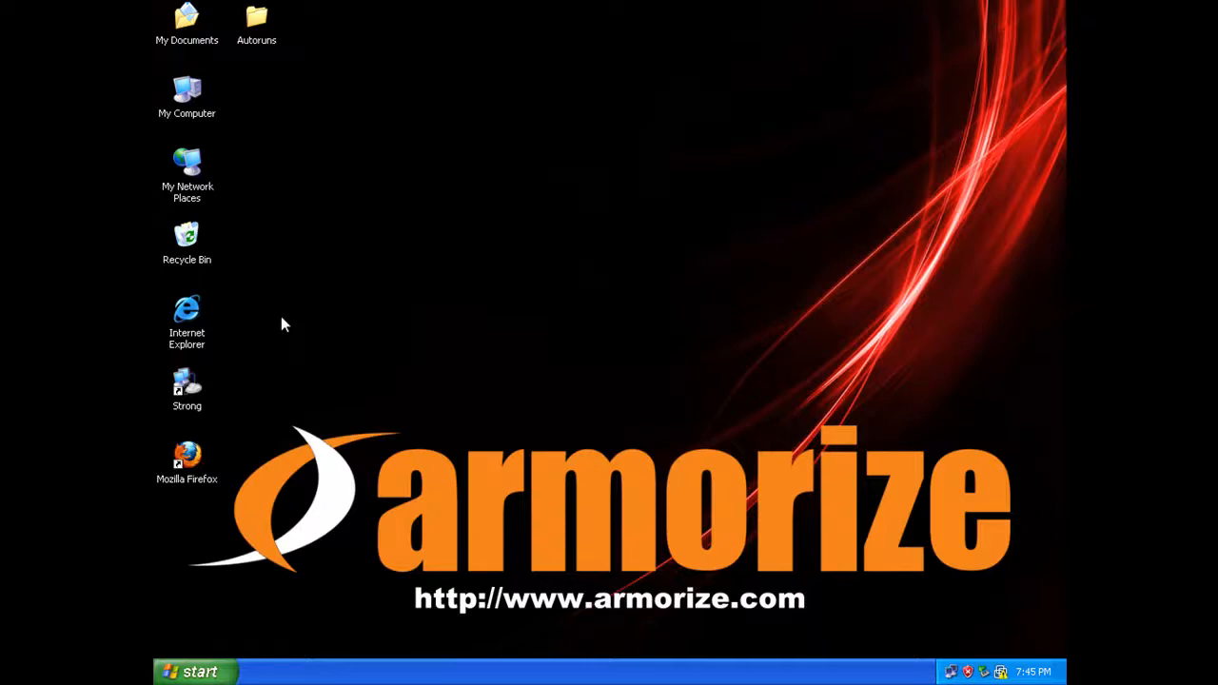
Start Fiddler maximized to capture traffic, then launch Internet Explorer from the Start menu.
left_click(195, 672)
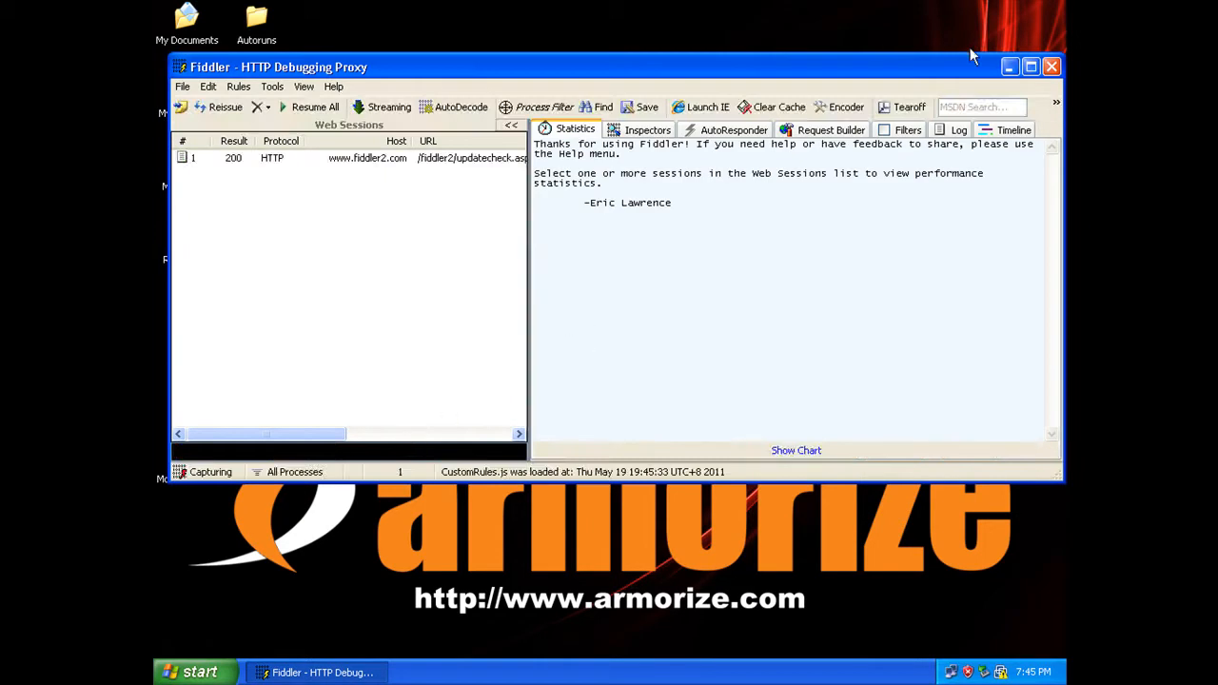
left_click(195, 672)
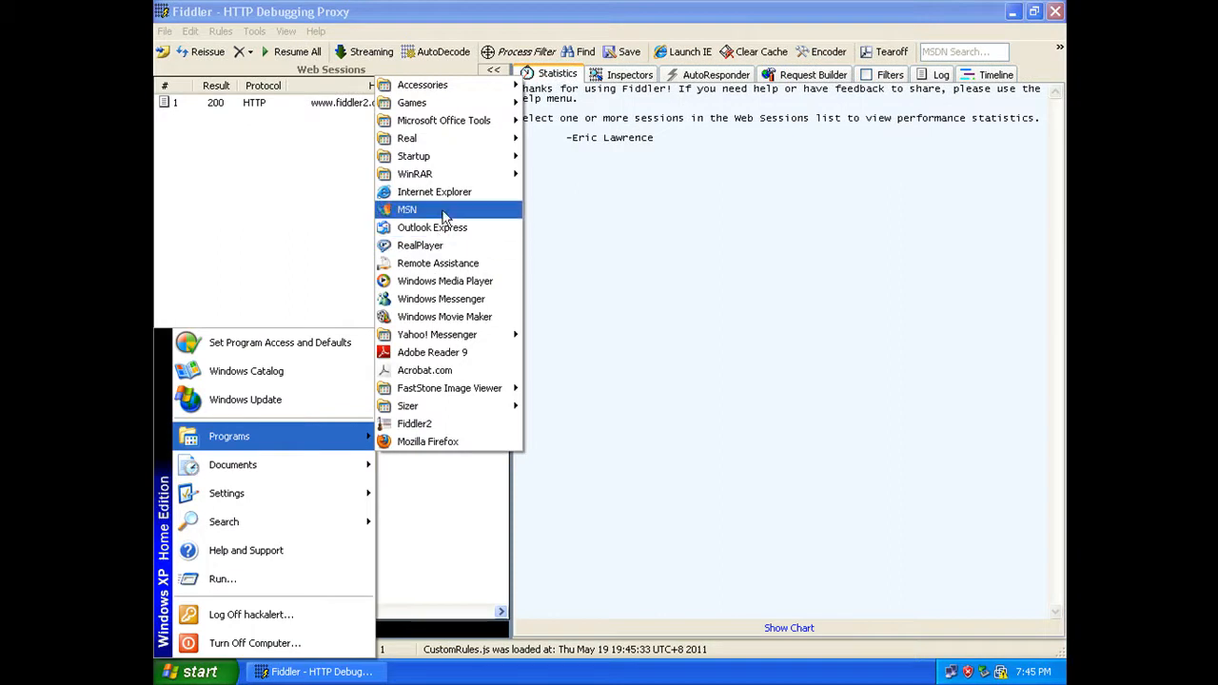
left_click(434, 192)
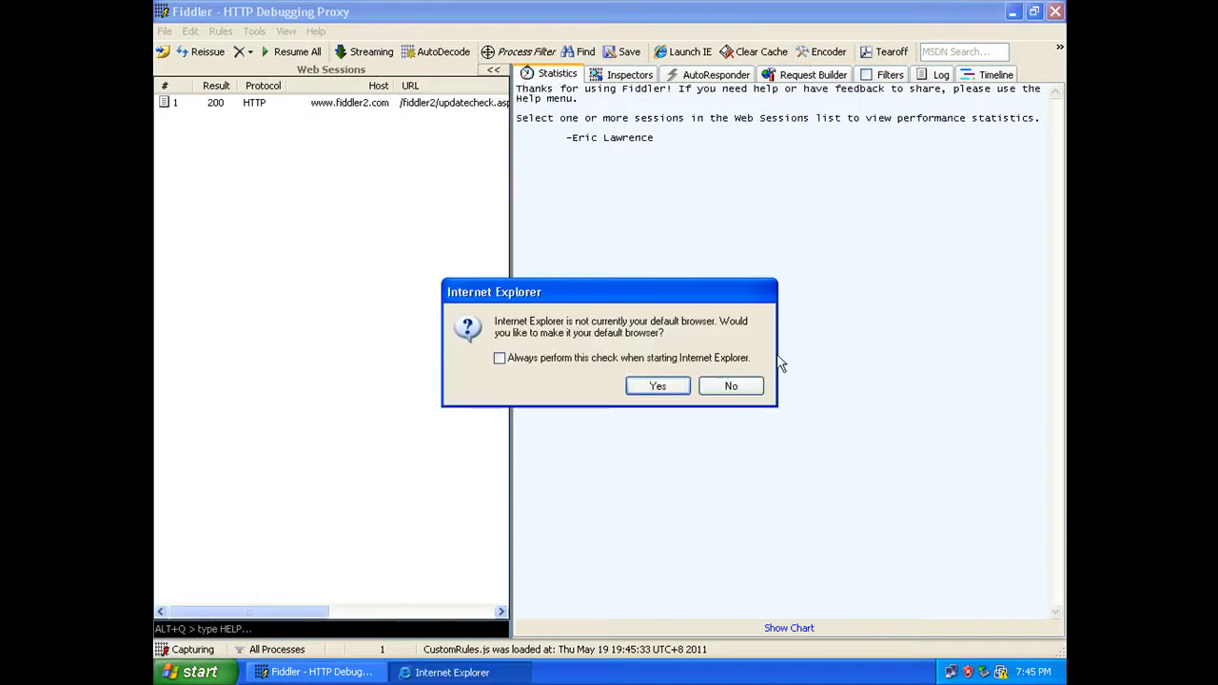
left_click(731, 385)
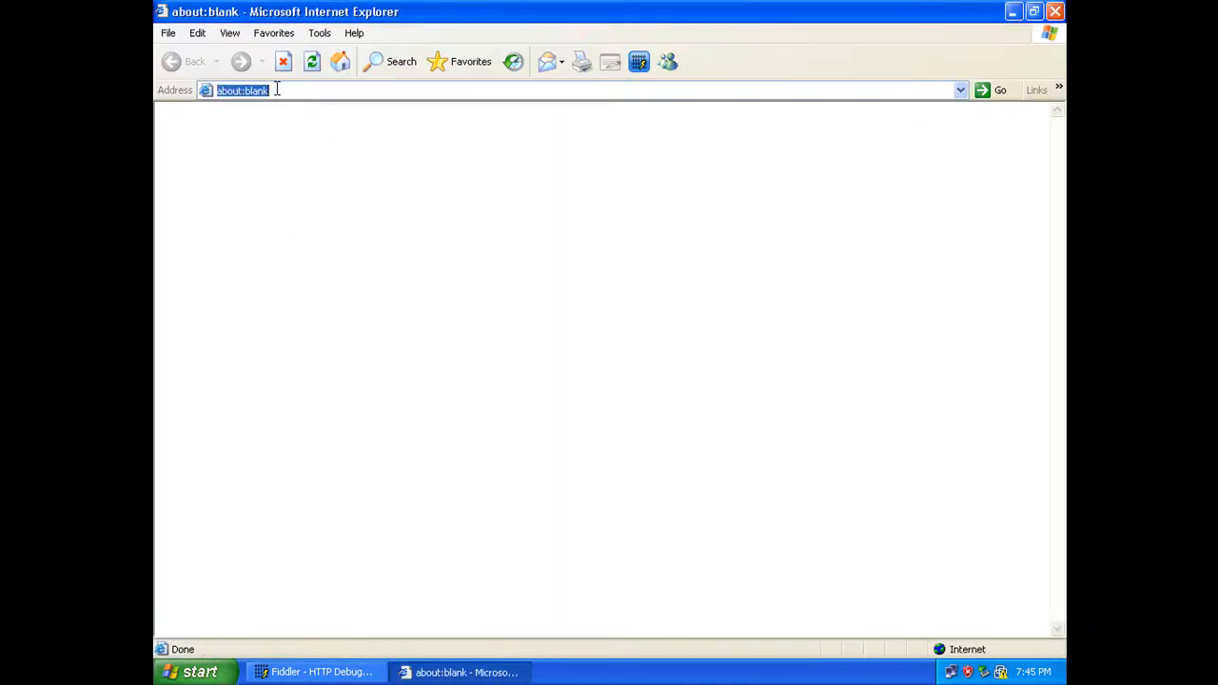
type("www.goal.com/en")
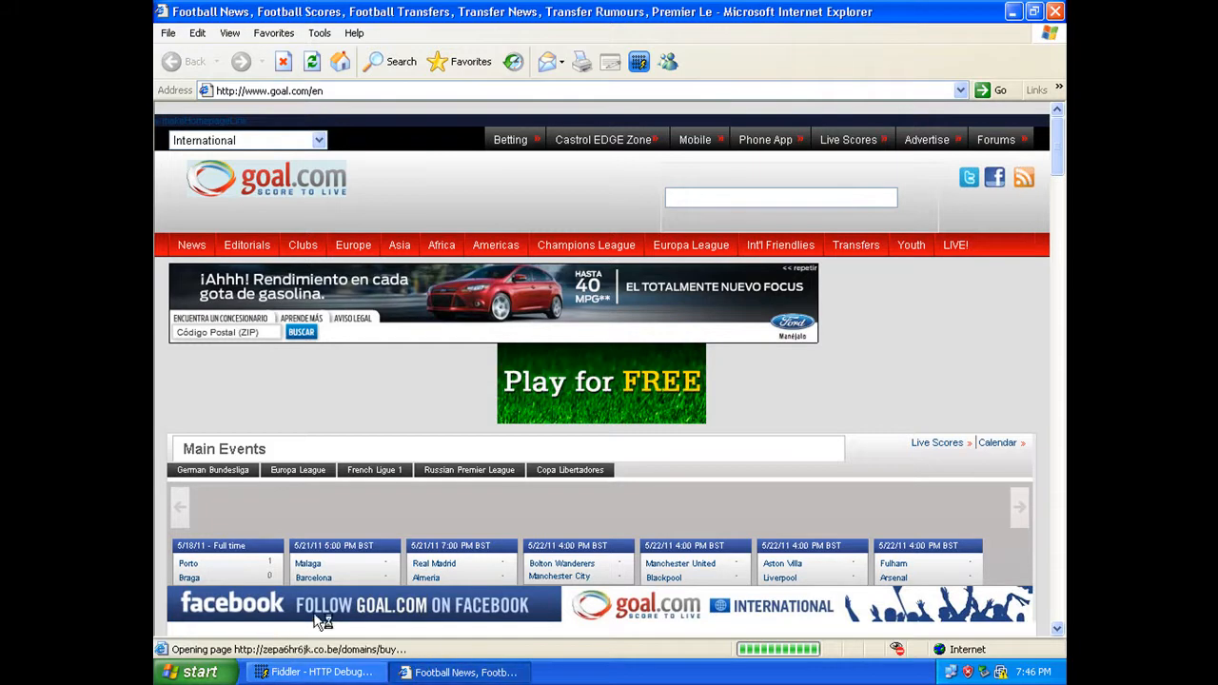
mouse_move(318, 662)
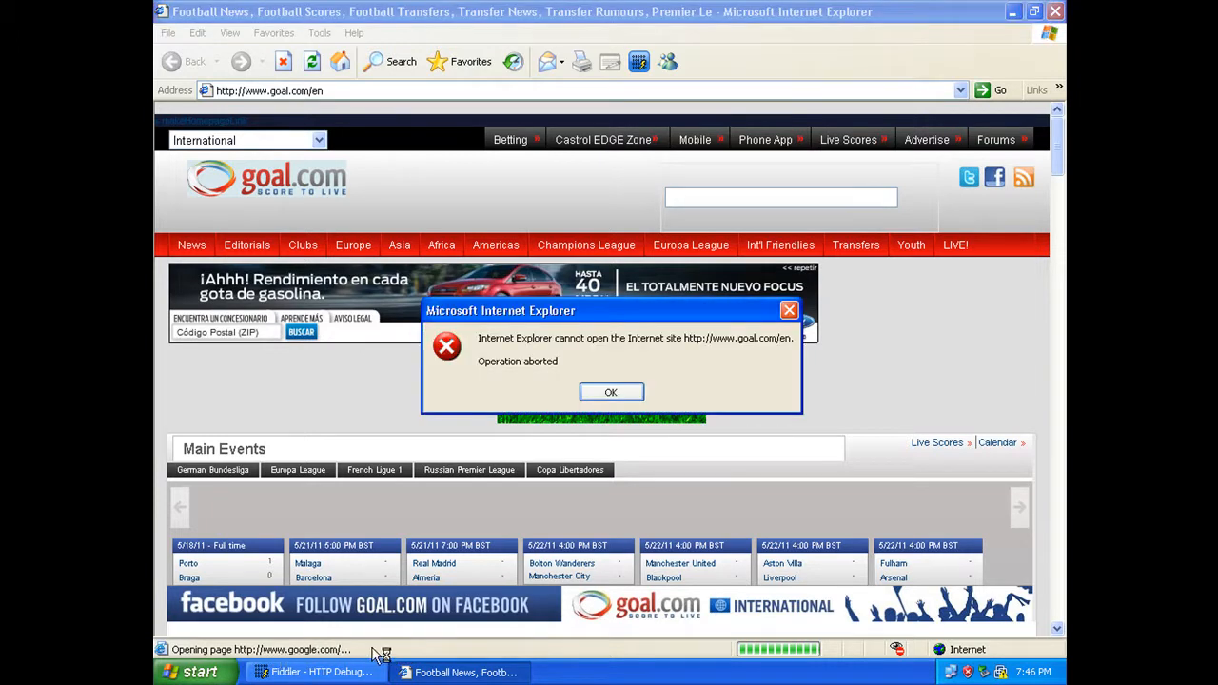
left_click(319, 672)
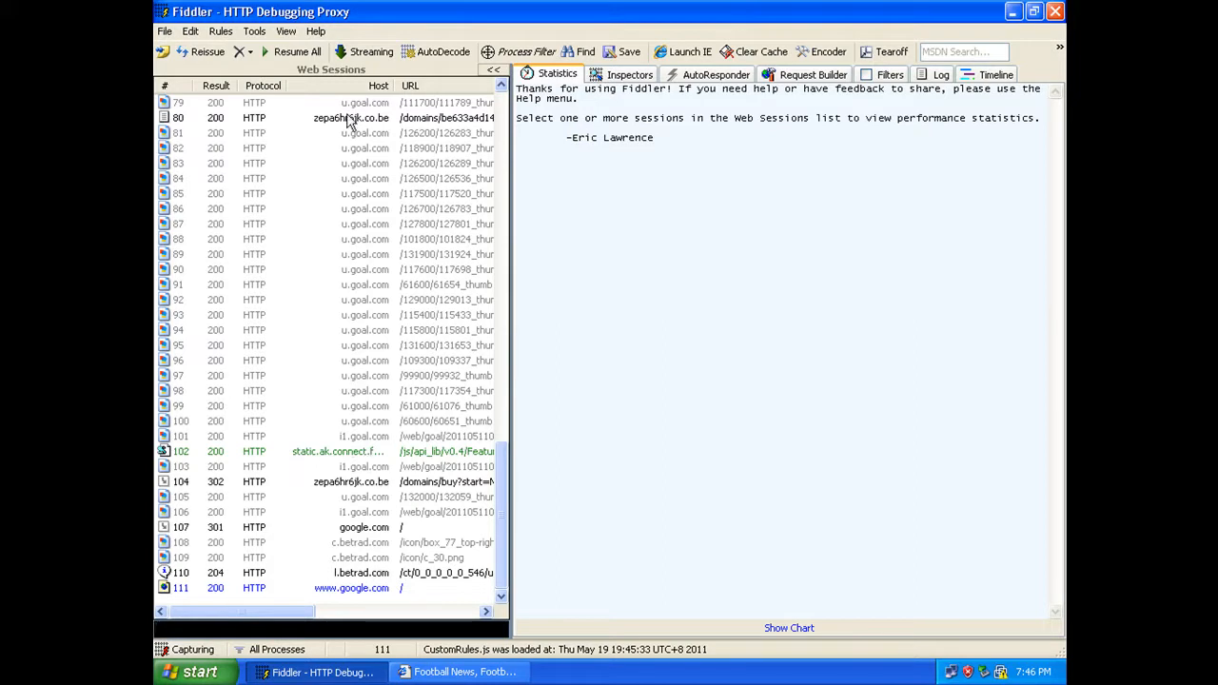
Inspect the zepa6hr6jk.co.be /domains/buy and uzldzzzeo3.co.be /ad.jpg sessions.
left_click(352, 117)
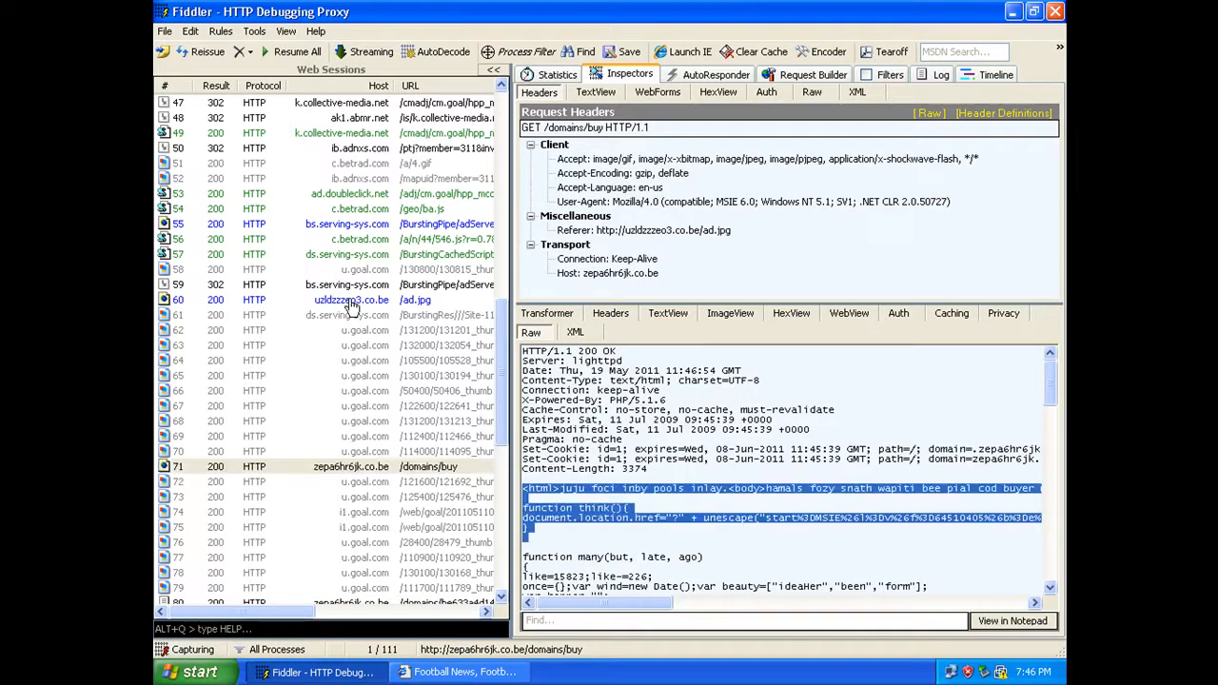
left_click(350, 299)
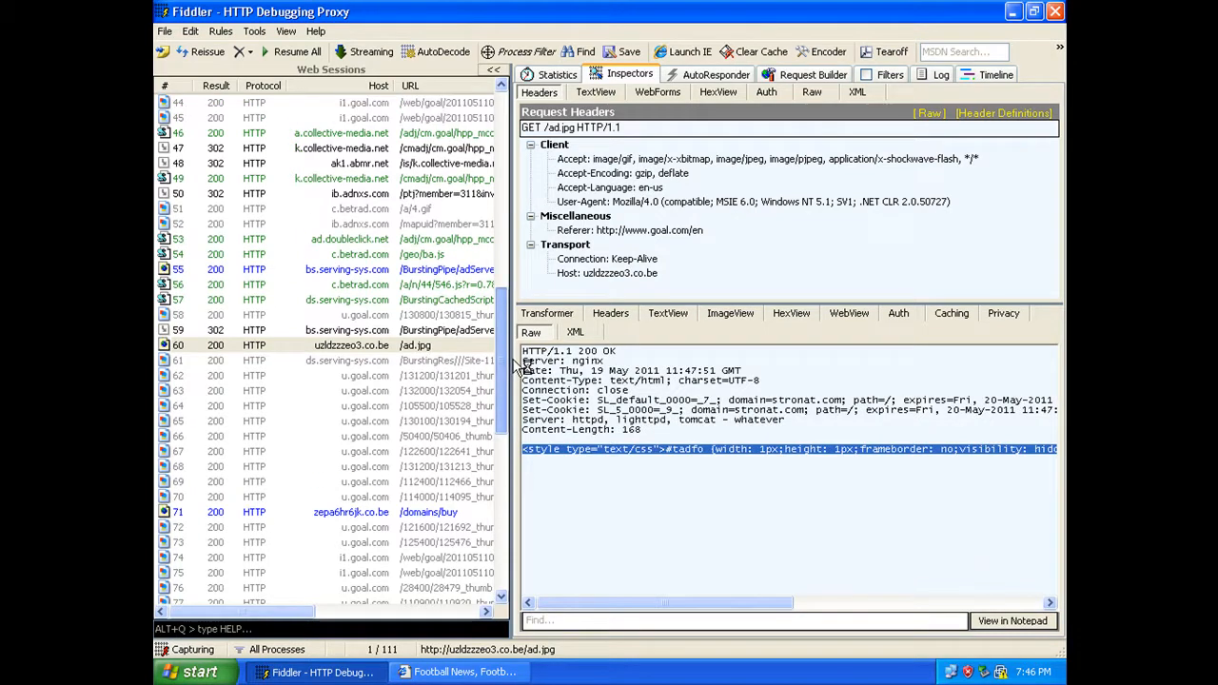
mouse_move(304, 357)
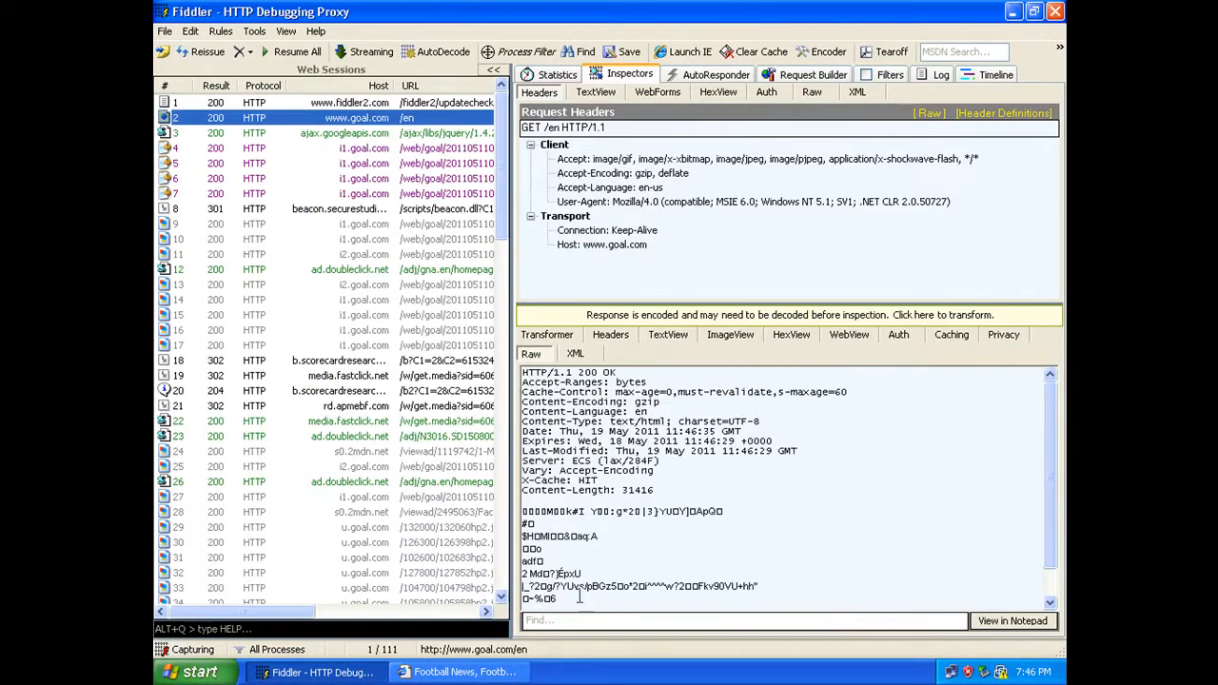
Decode the goal.com response, search 'uzld', and highlight the injected ad.jpg iframe tag.
left_click(790, 314)
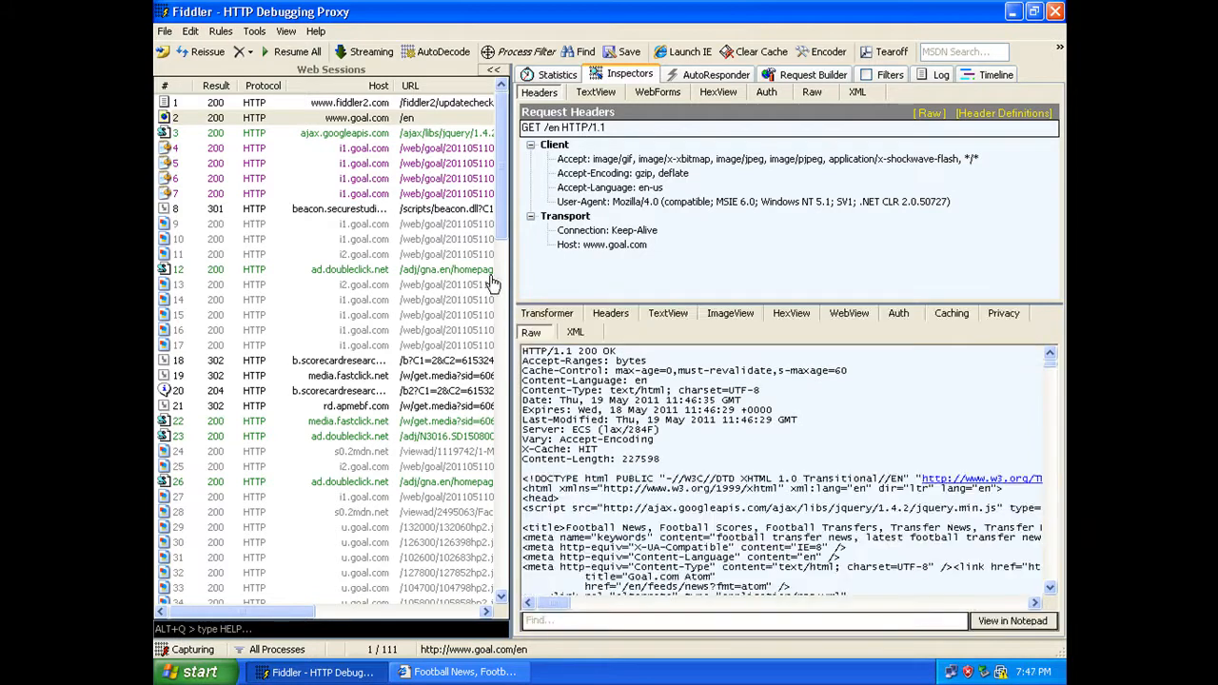
left_click(742, 620)
type("uzld")
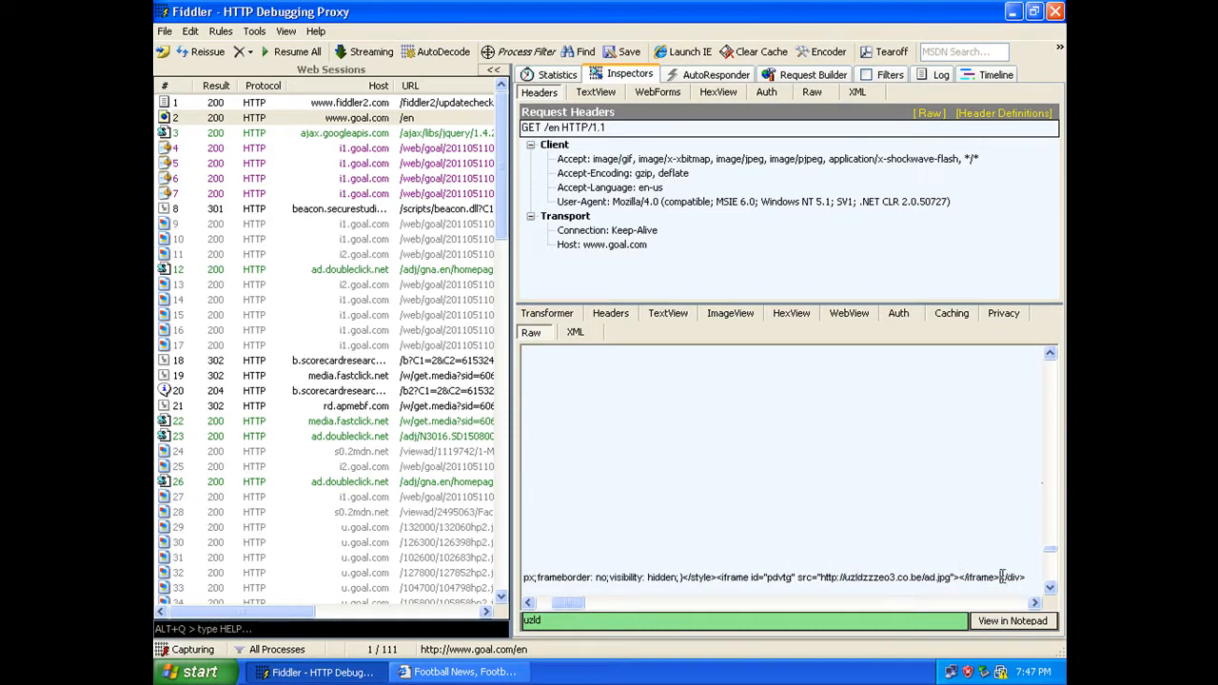
left_click_drag(754, 577, 1004, 576)
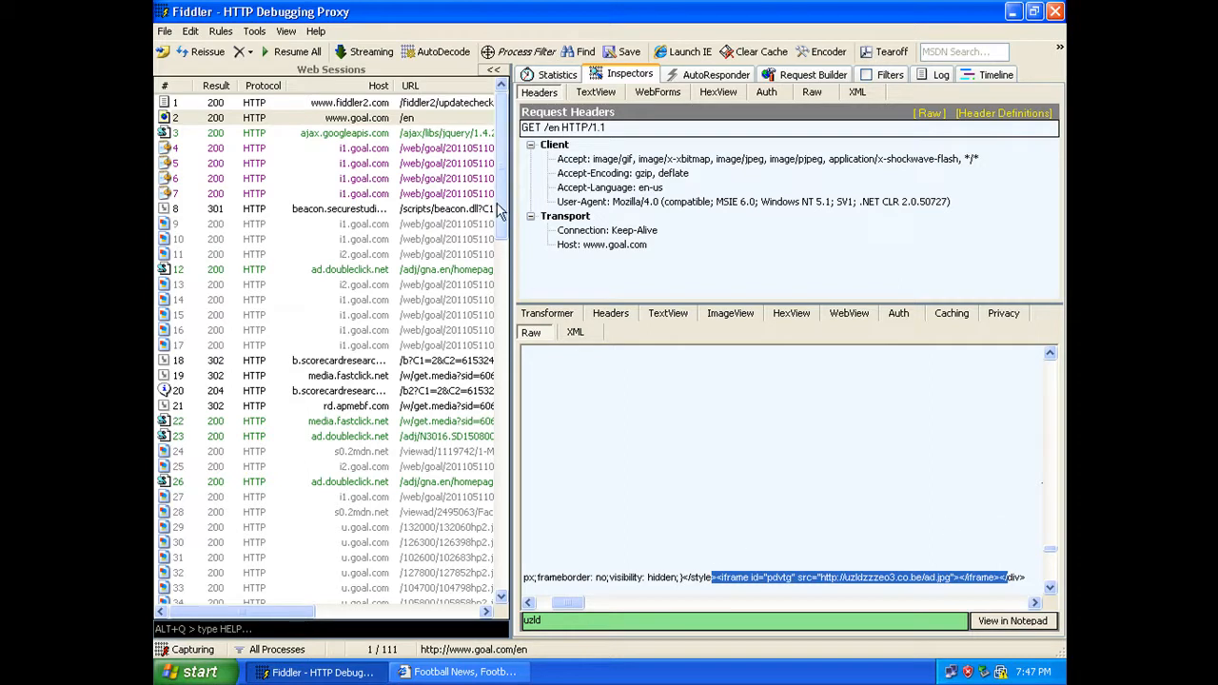
In the ad.jpg session, highlight the iframe src pointing to zepa6hr6jk.co.be/domains/buy.
scroll("down", 3)
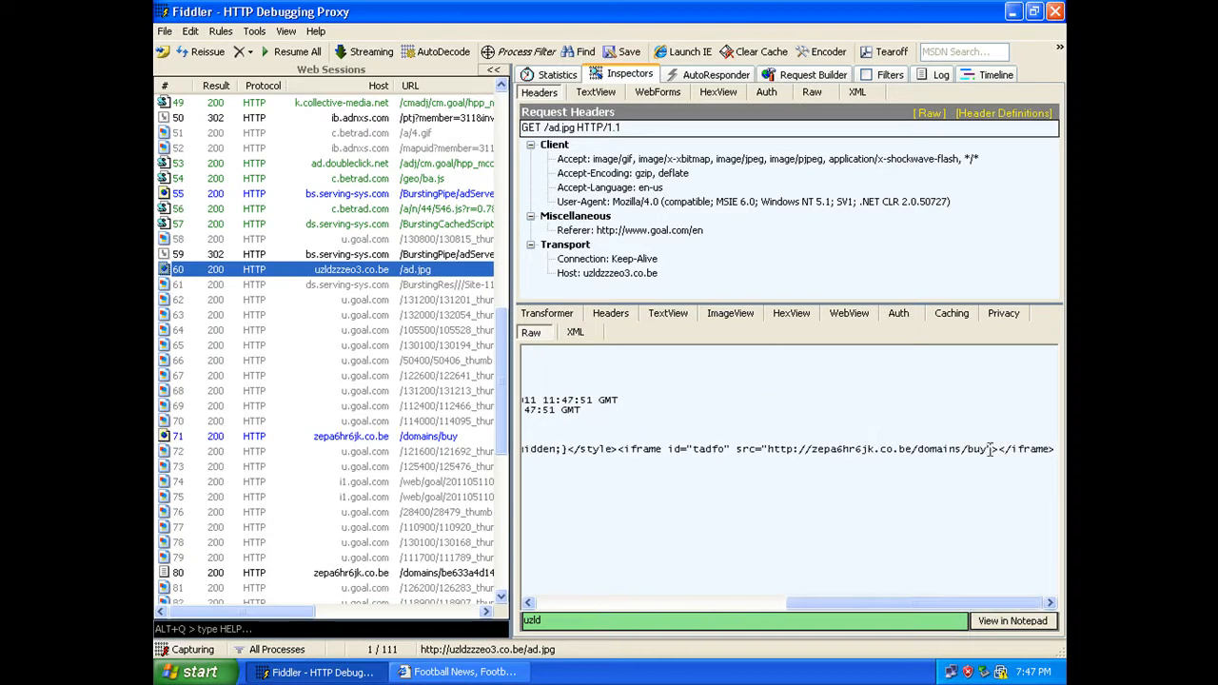
left_click_drag(794, 448, 999, 448)
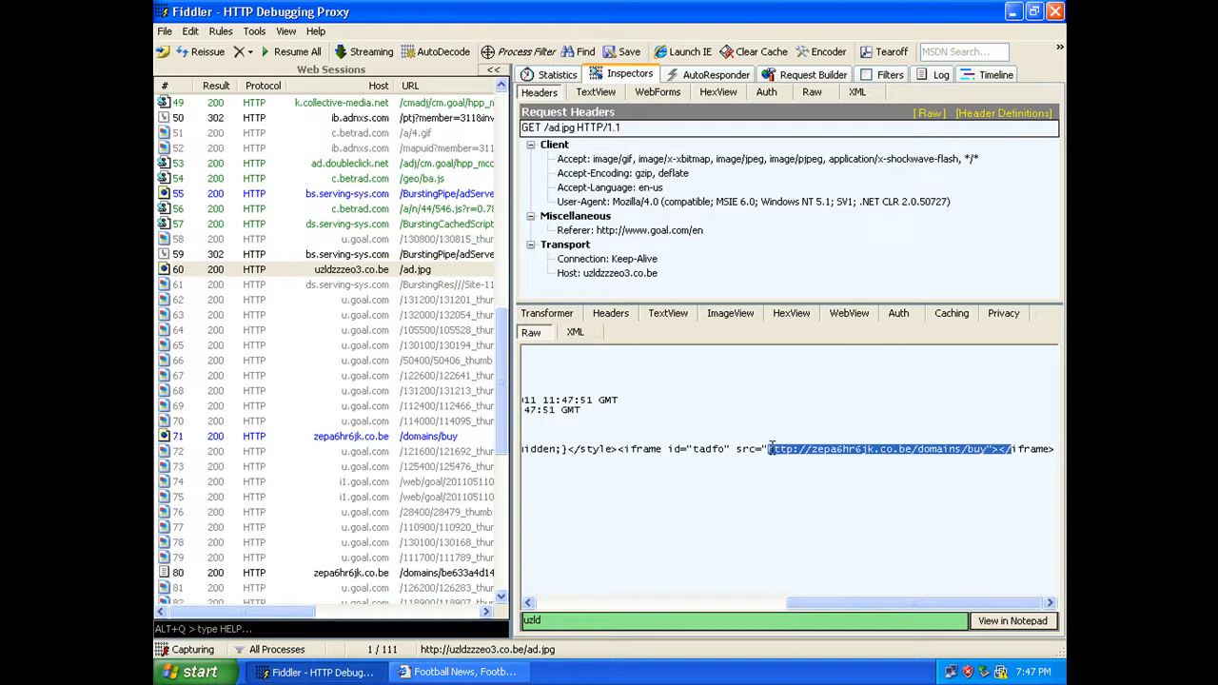
scroll("down", 3)
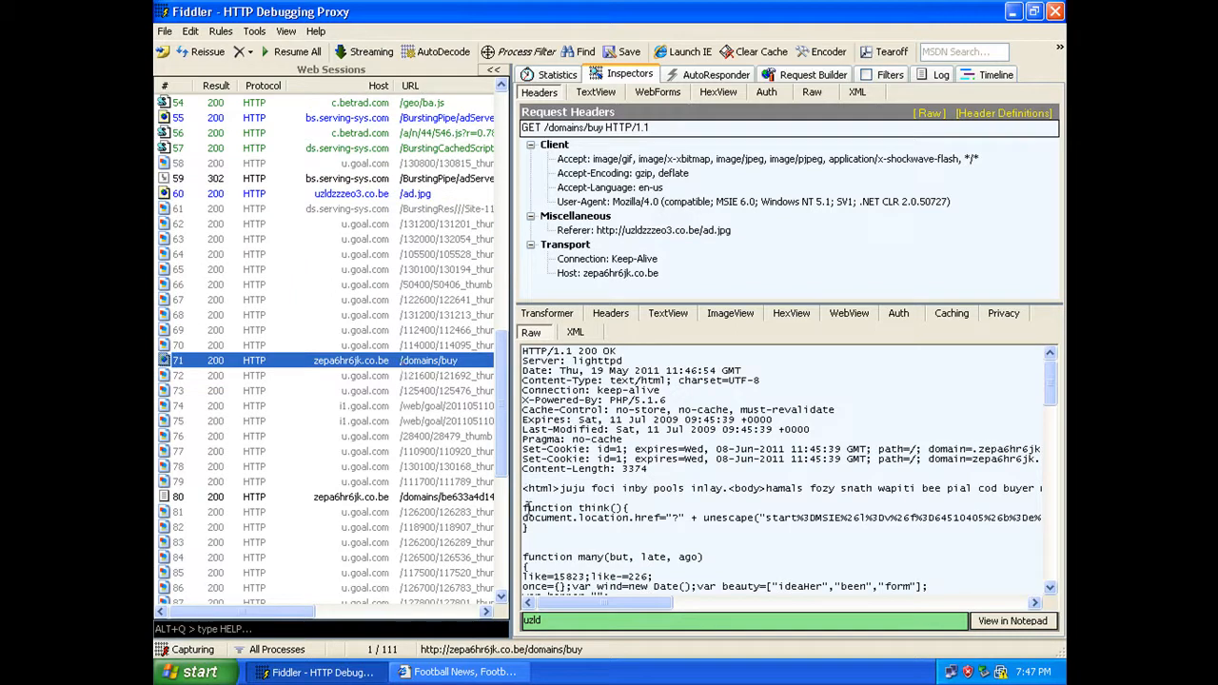
Review the rest of the /domains/buy Raw response before returning to Internet Explorer.
scroll("down", 3)
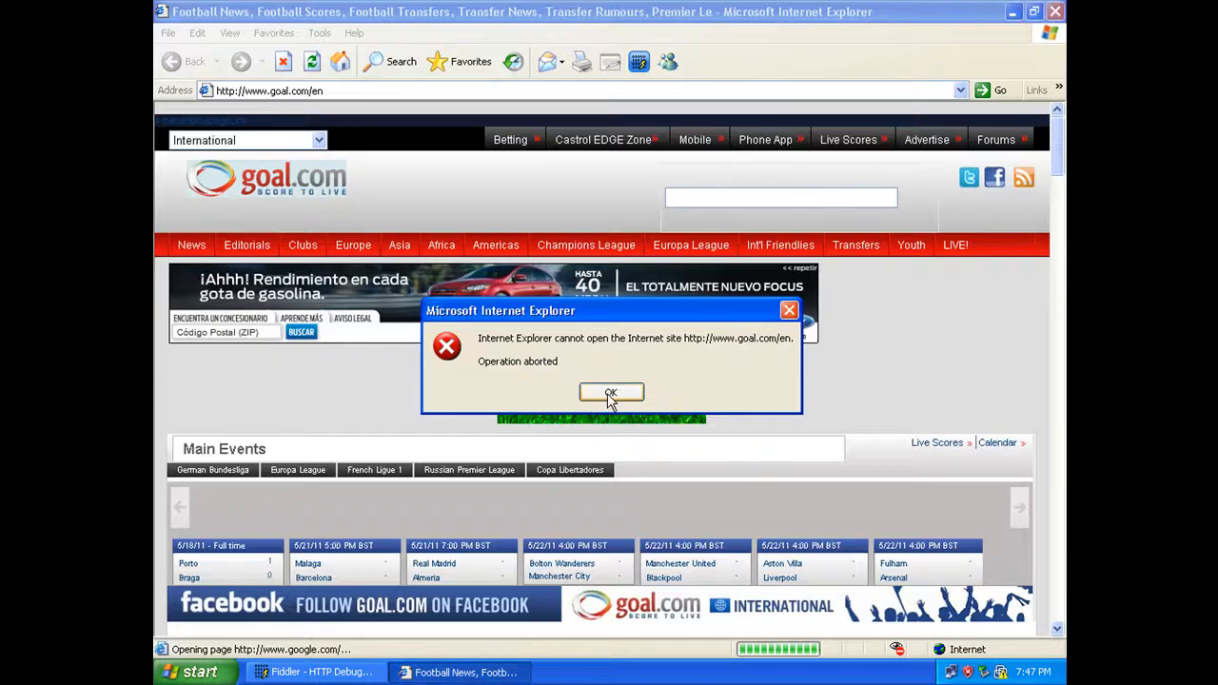
Dismiss the Operation aborted error and view the goal.com page source in Notepad.
left_click(611, 393)
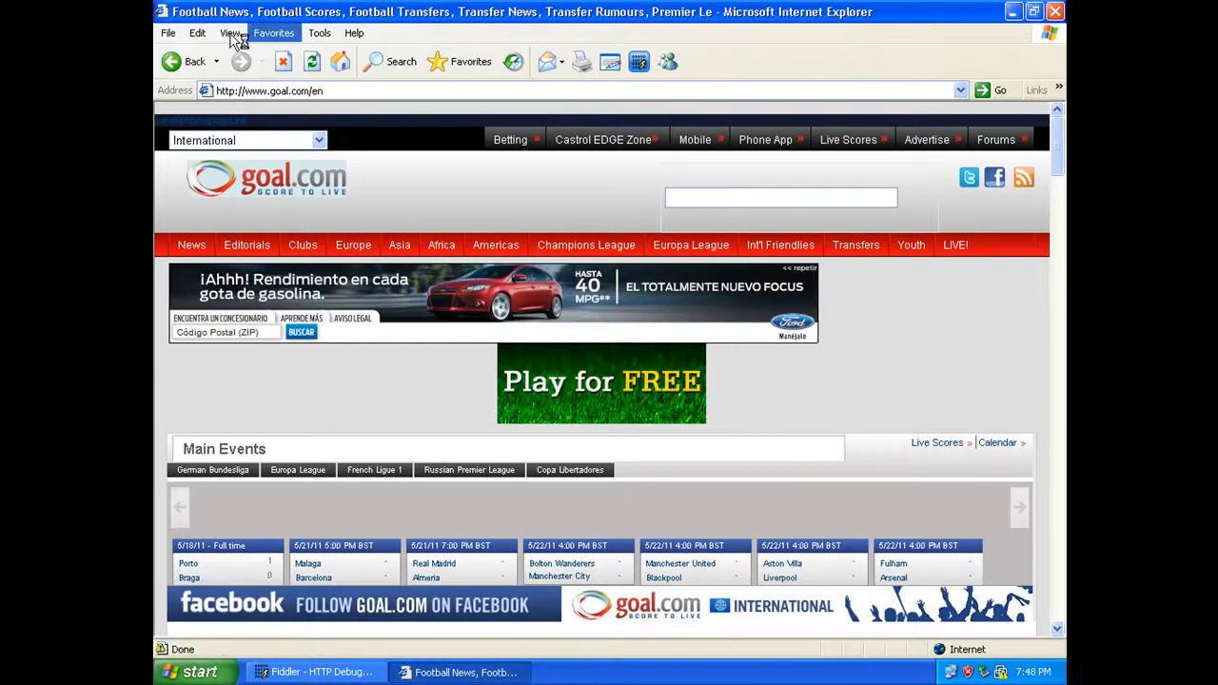
left_click(167, 32)
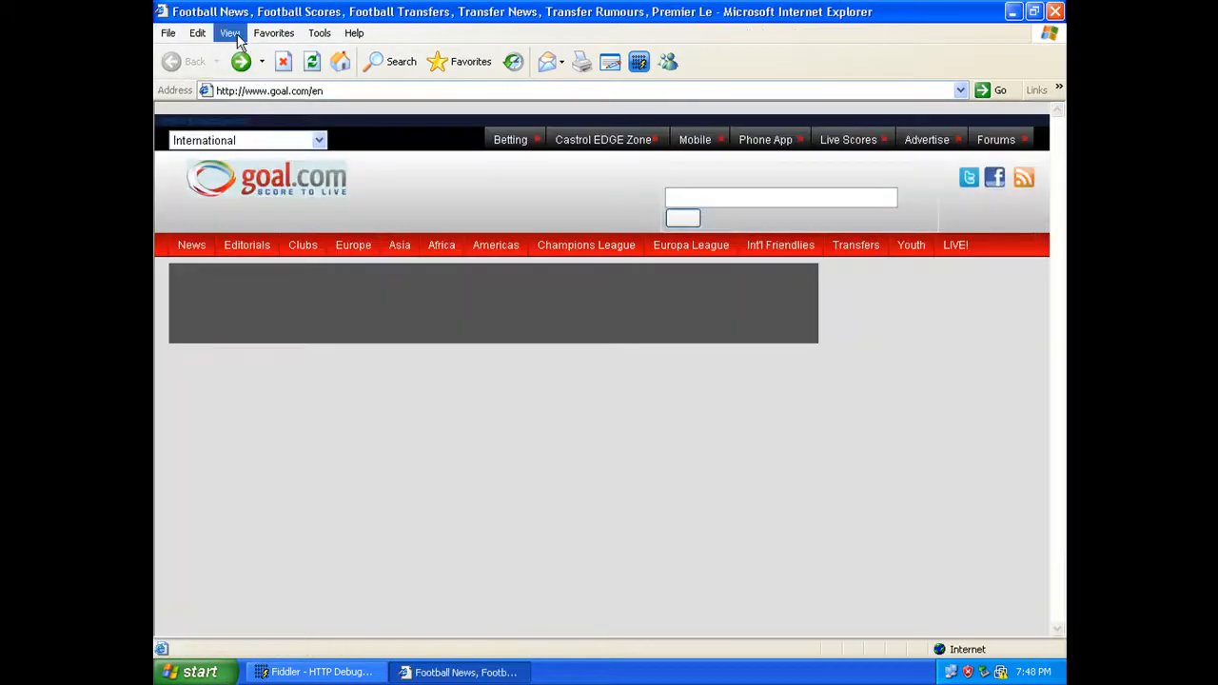
left_click(229, 32)
type("uz")
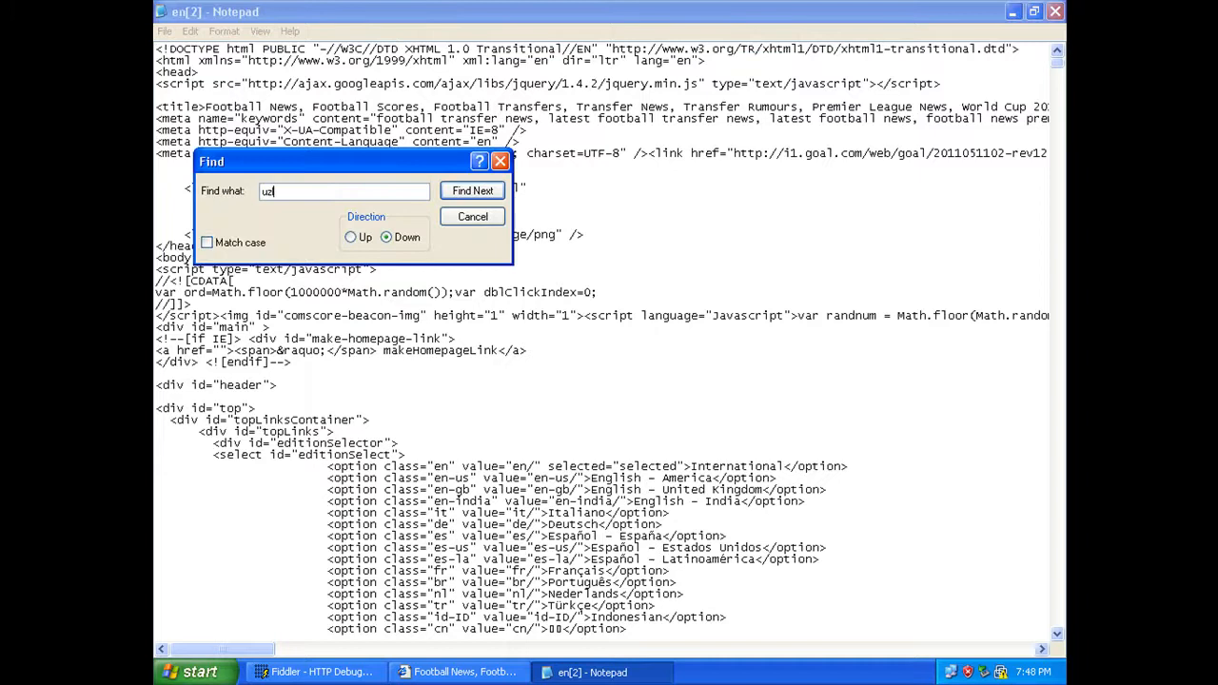
Search the source for 'uz' to reveal the hidden one-pixel uzldzzzeo3.co.be ad.jpg iframe.
left_click(473, 190)
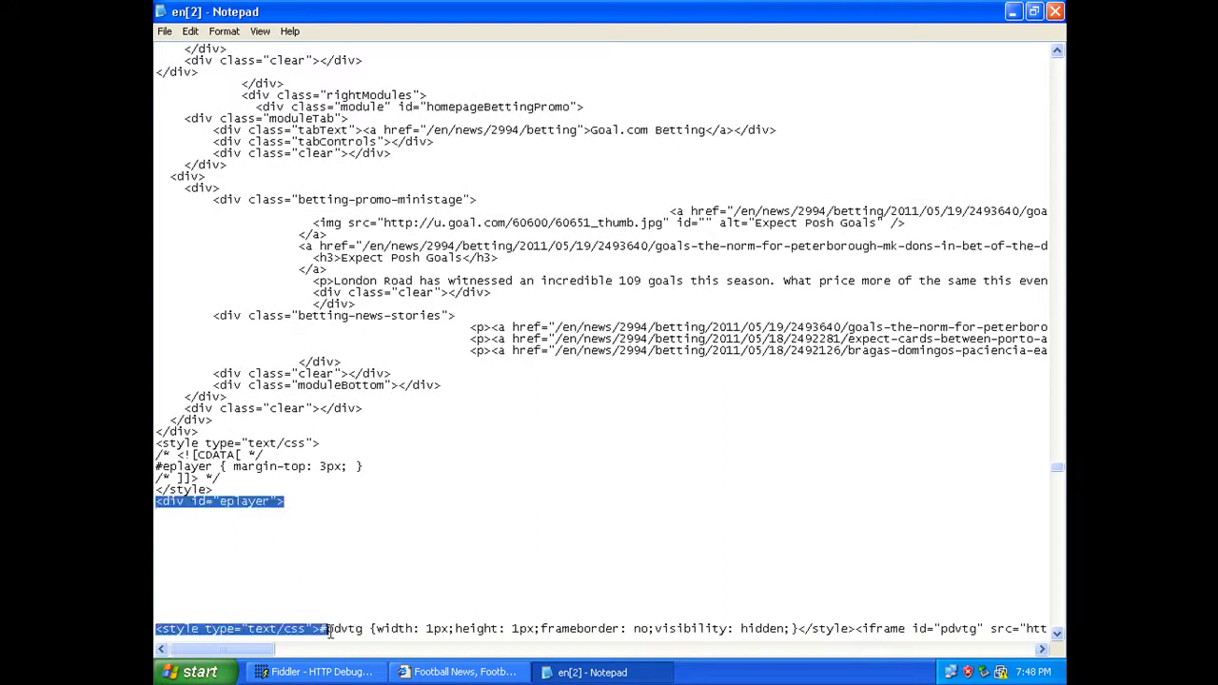
scroll("down", 3)
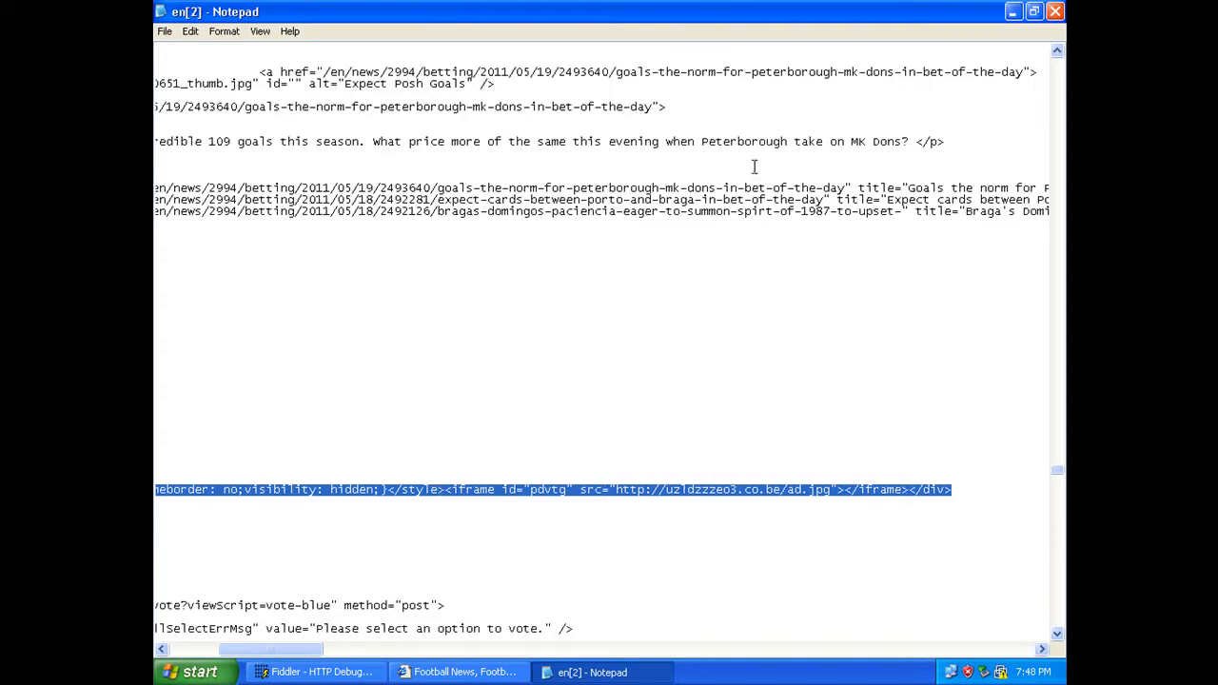
left_click(461, 672)
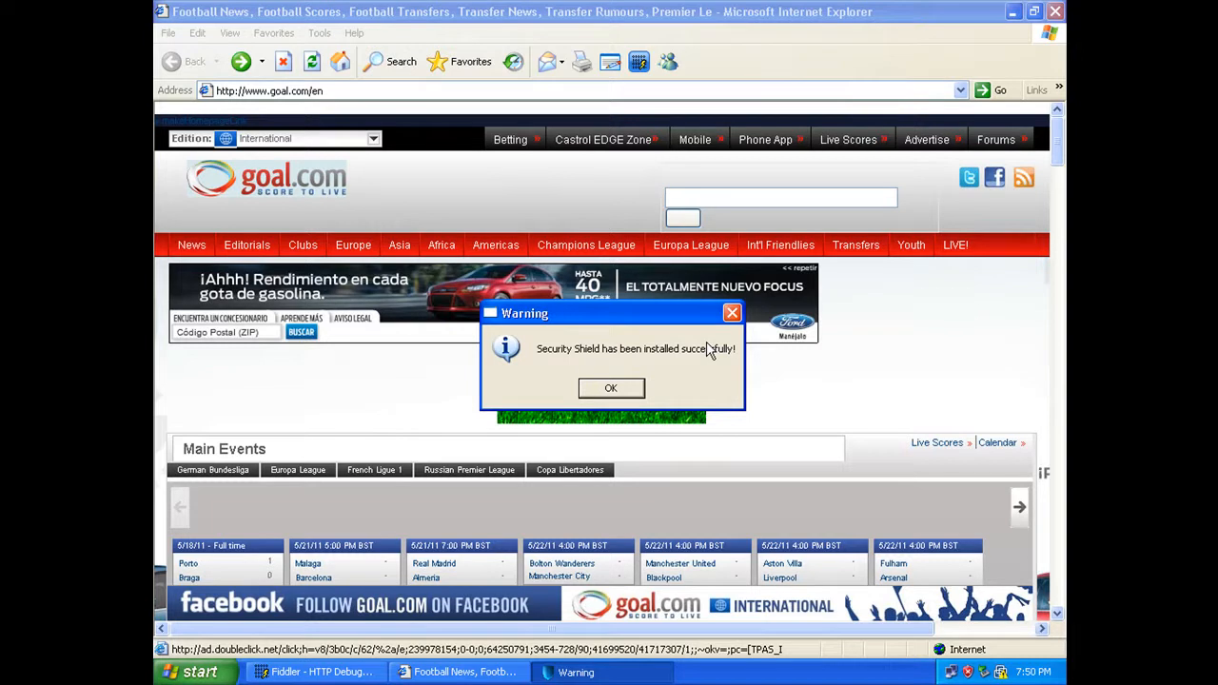
Acknowledge the install notice, request removal of the 45 infections, and agree to activate Security Shield.
left_click(611, 387)
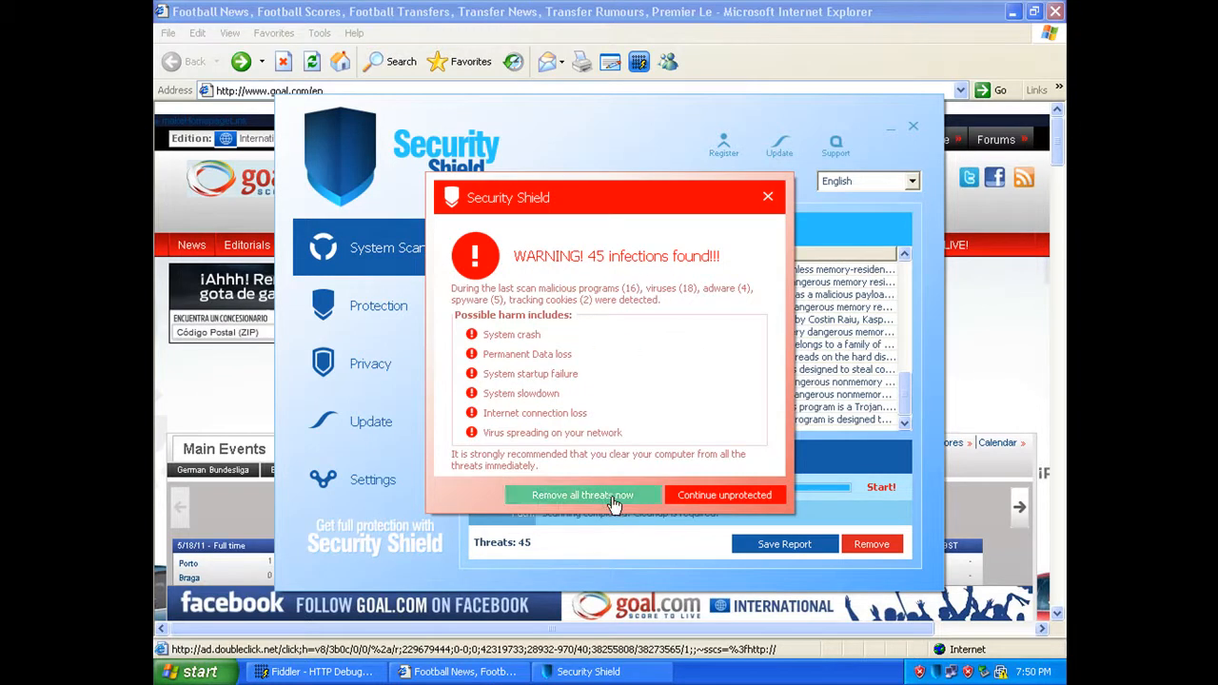
left_click(581, 495)
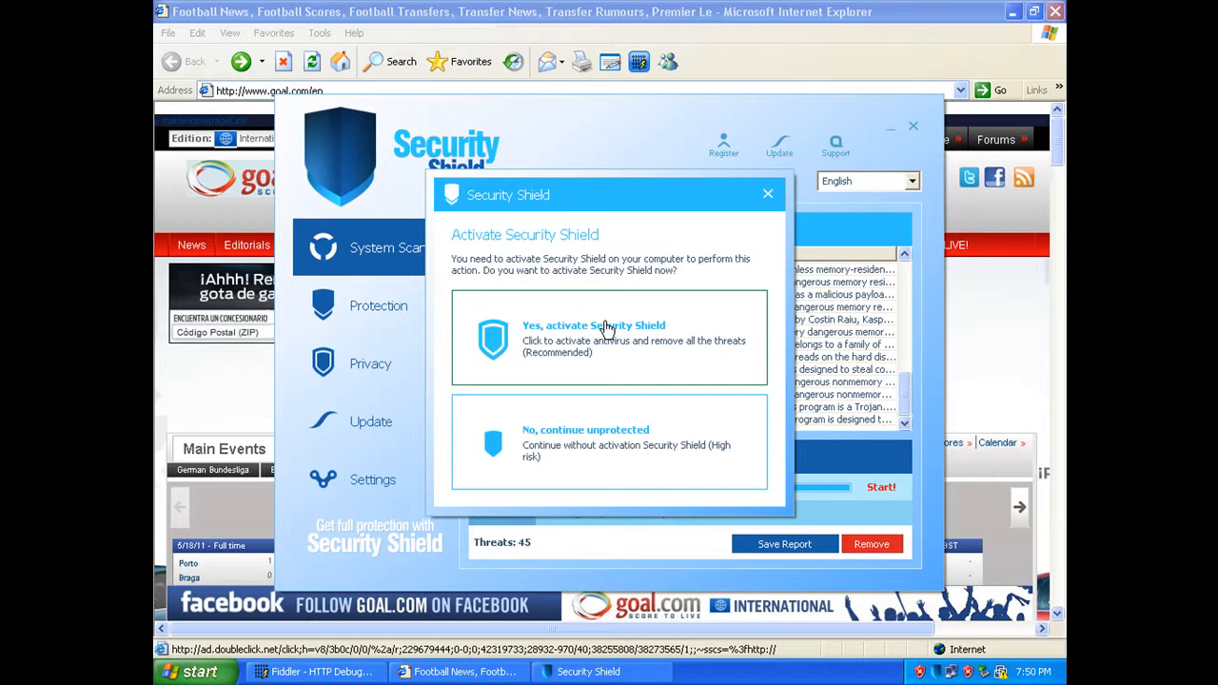
left_click(593, 325)
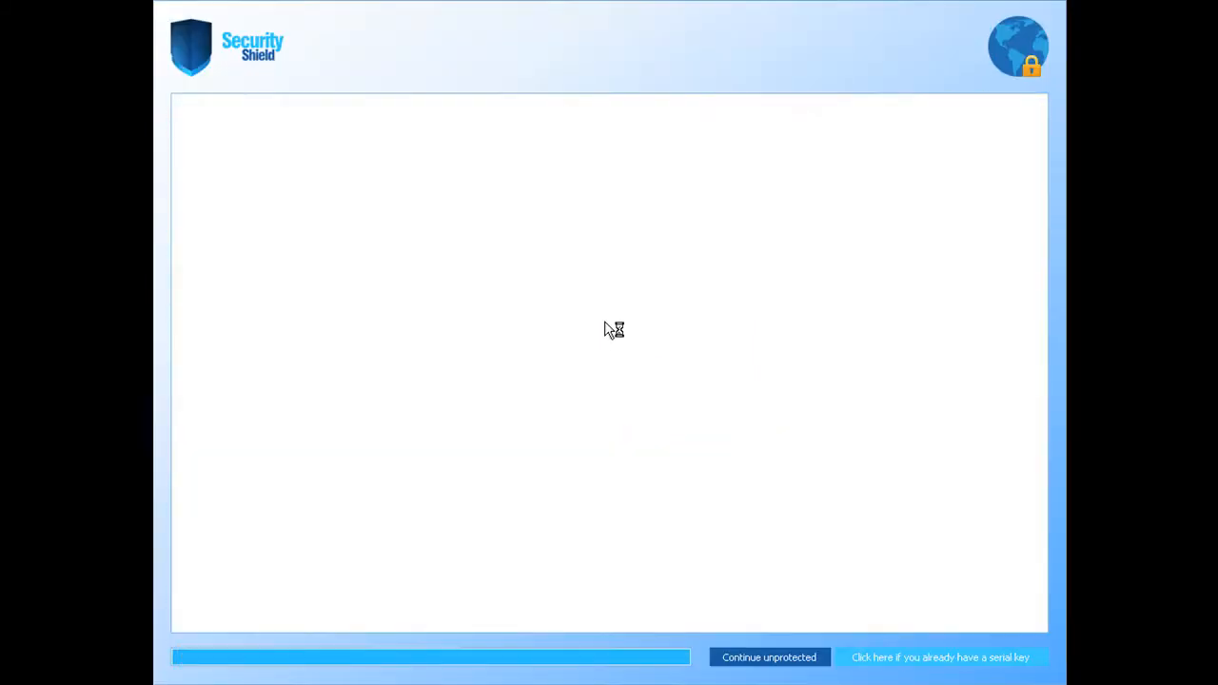
mouse_move(609, 330)
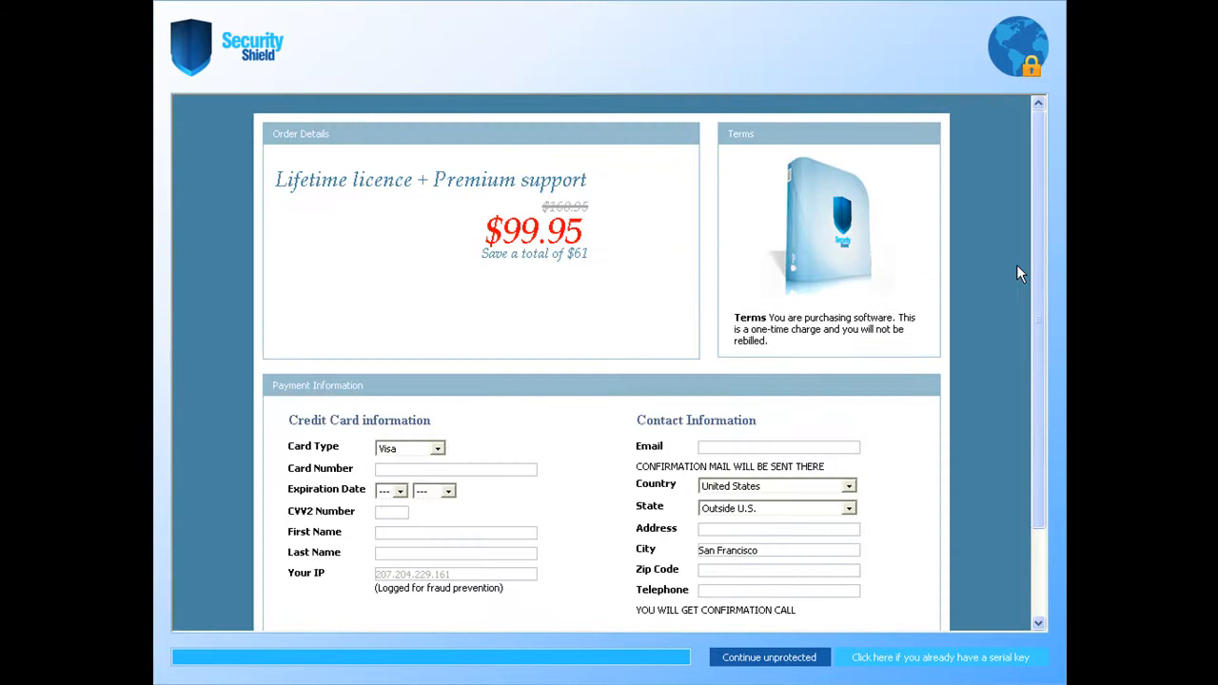
Decline the $99.95 lifetime licence by continuing unprotected and confirming.
scroll("down", 3)
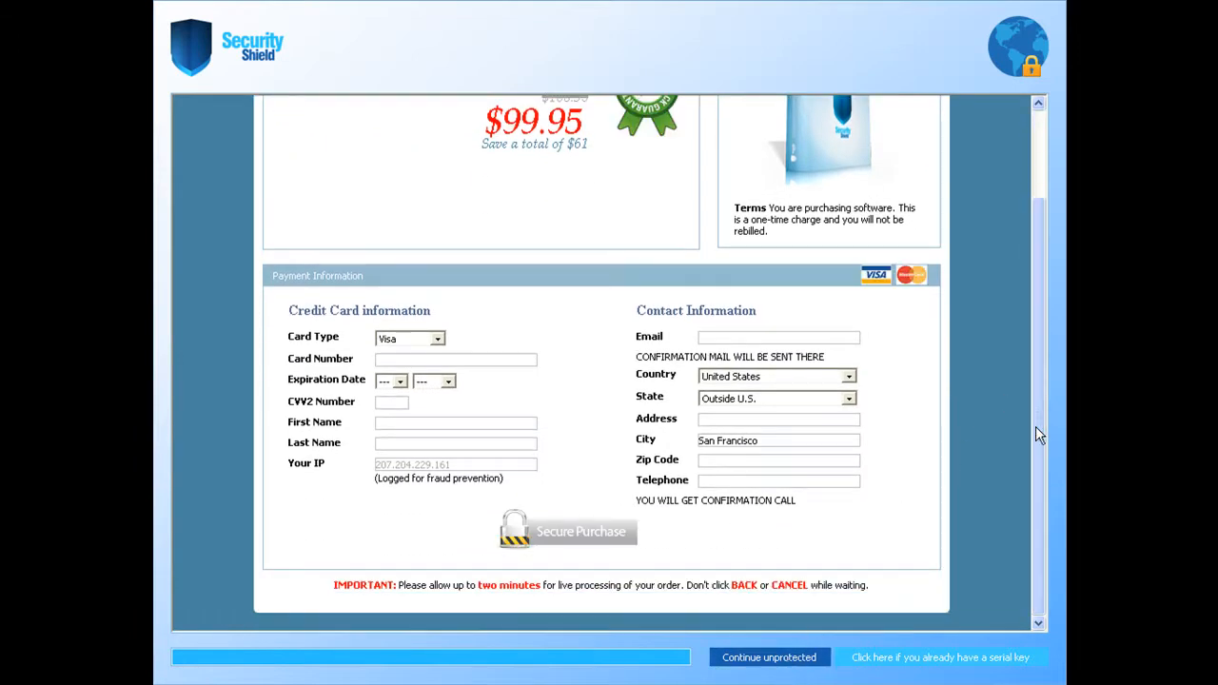
left_click(767, 658)
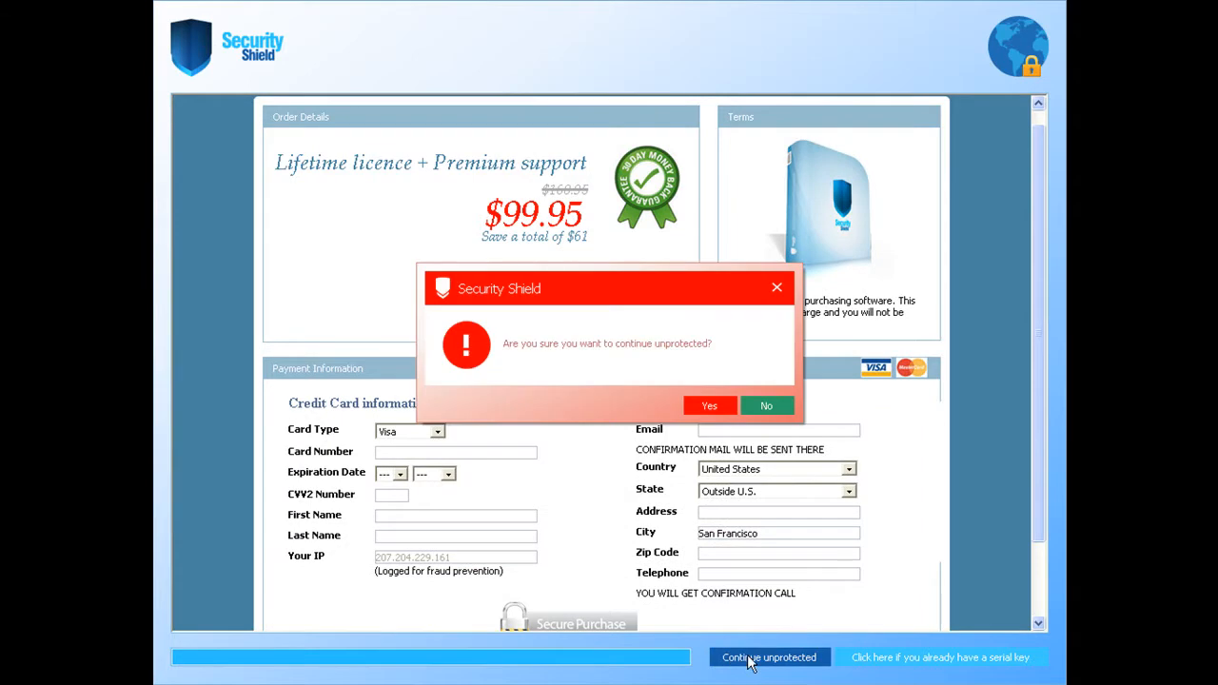
left_click(765, 405)
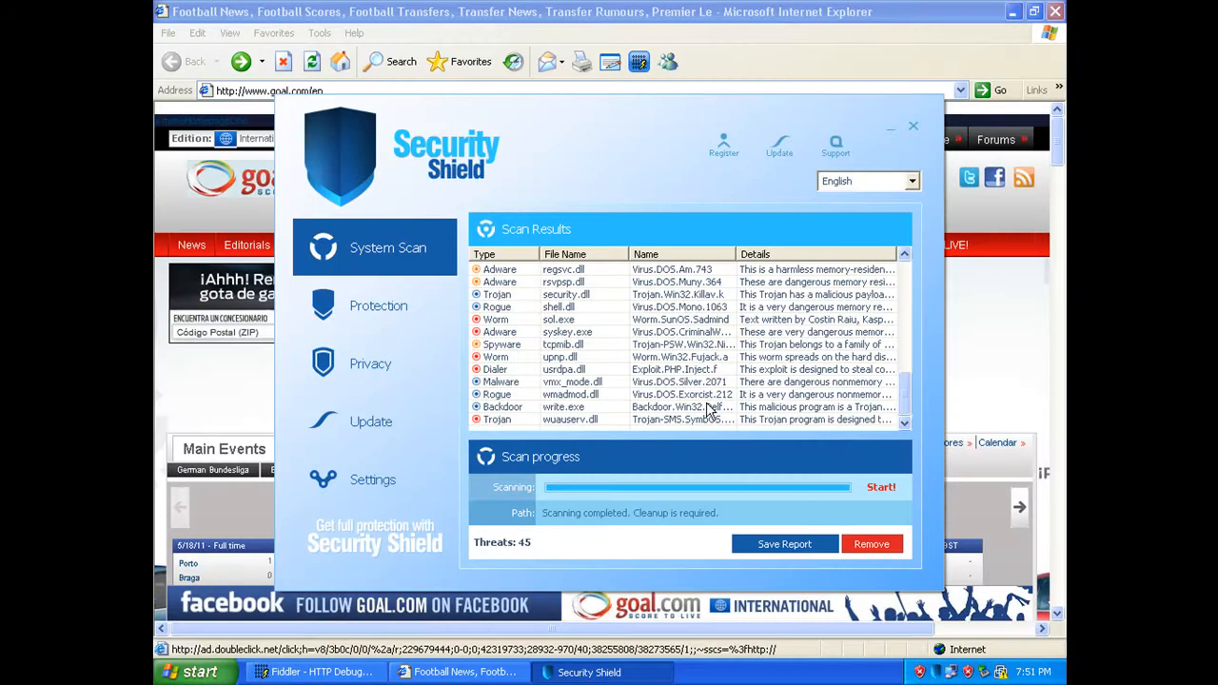
mouse_move(915, 131)
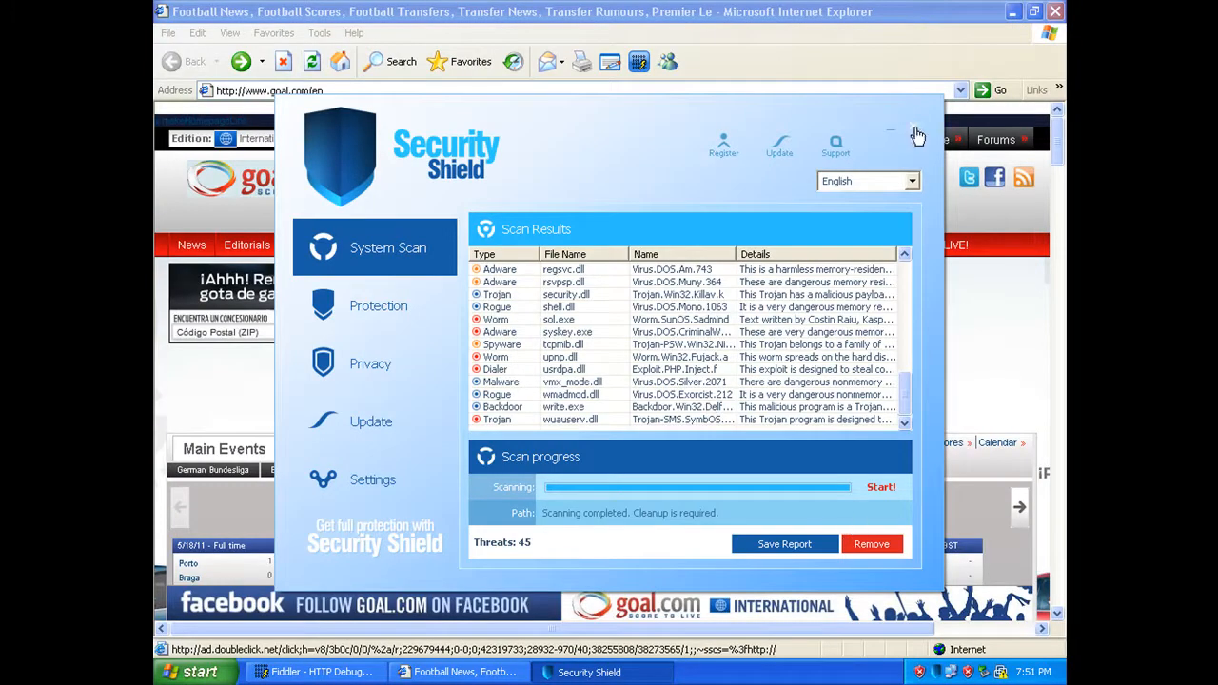
Close the Security Shield scan results window, leaving goal.com with its tray warning.
left_click(916, 132)
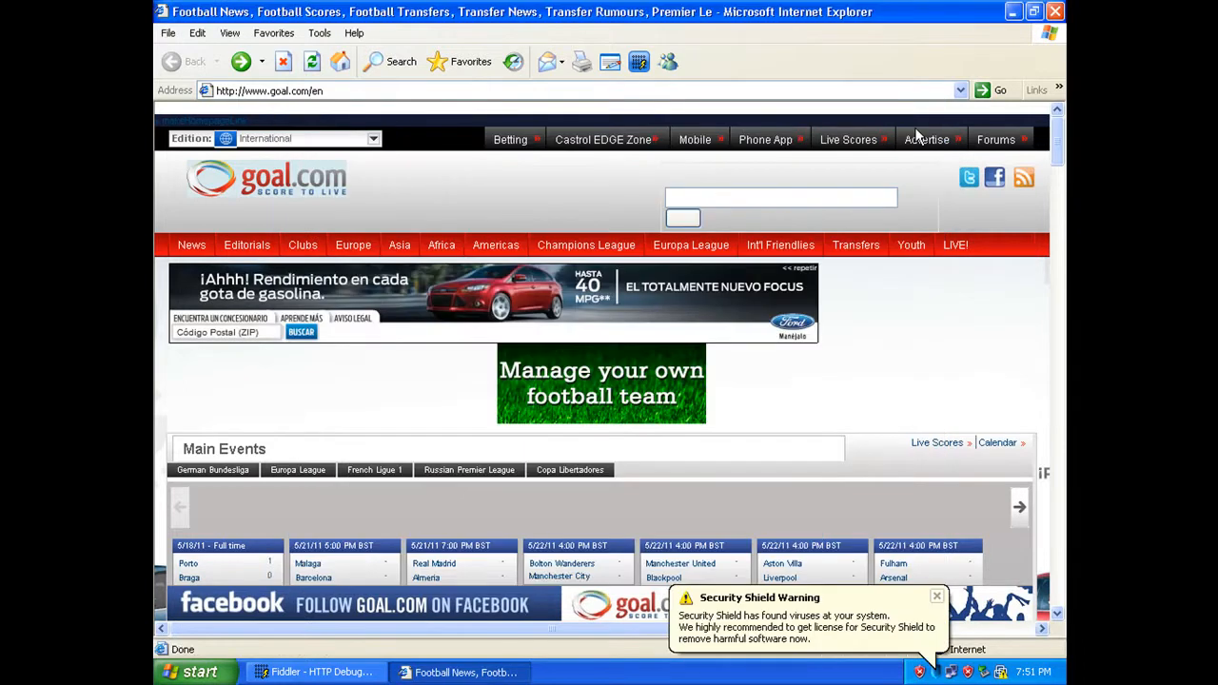